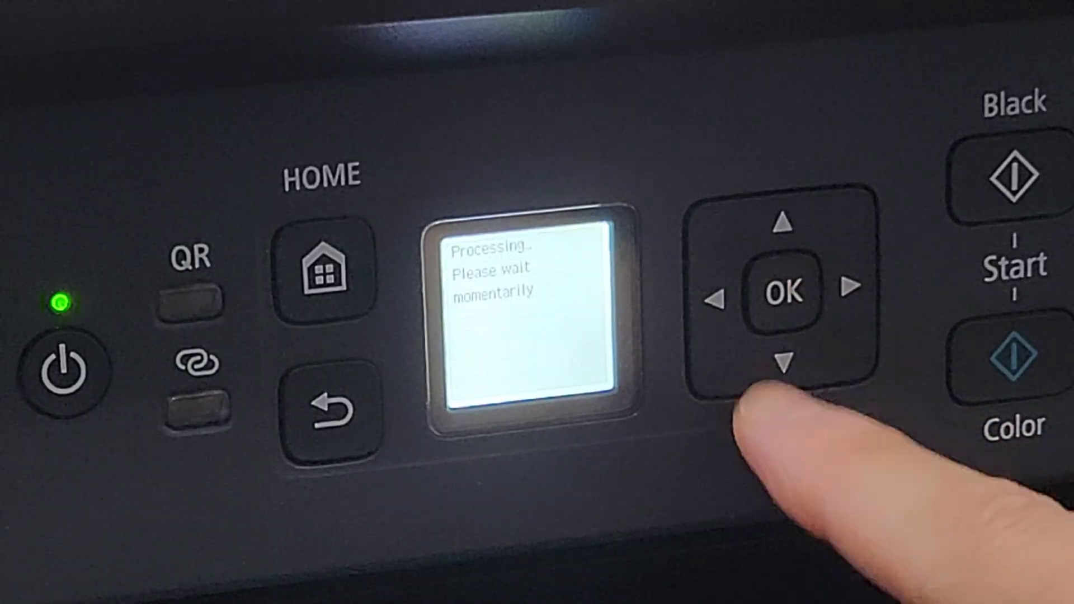
Step: Go into Wi-Fi setup and choose Manual connect to list nearby wireless networks
{"action": "left_click", "coordinate": [785, 367]}
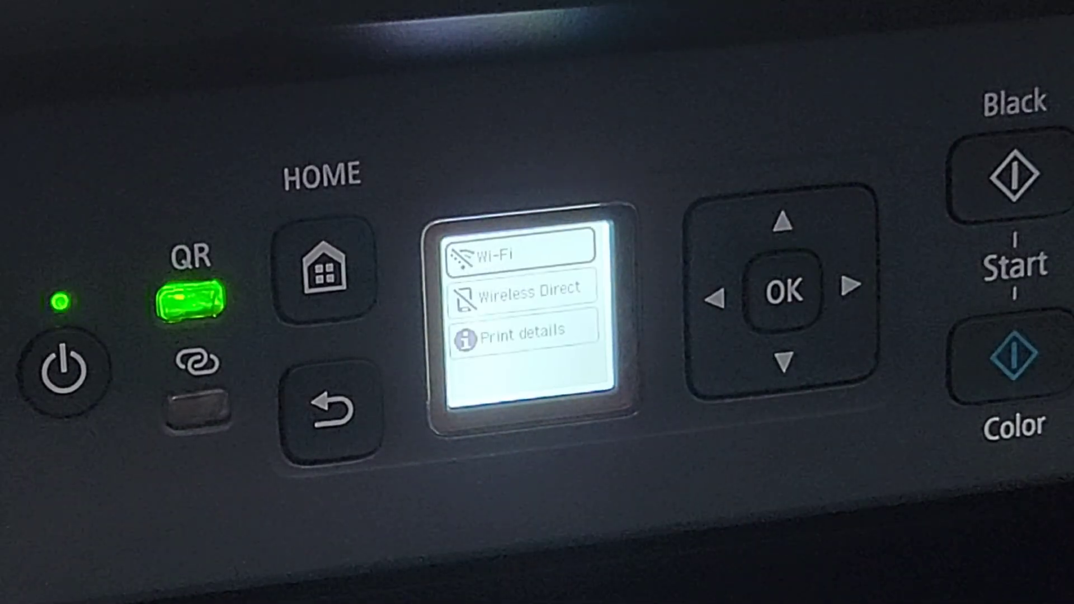
{"action": "left_click", "coordinate": [785, 359]}
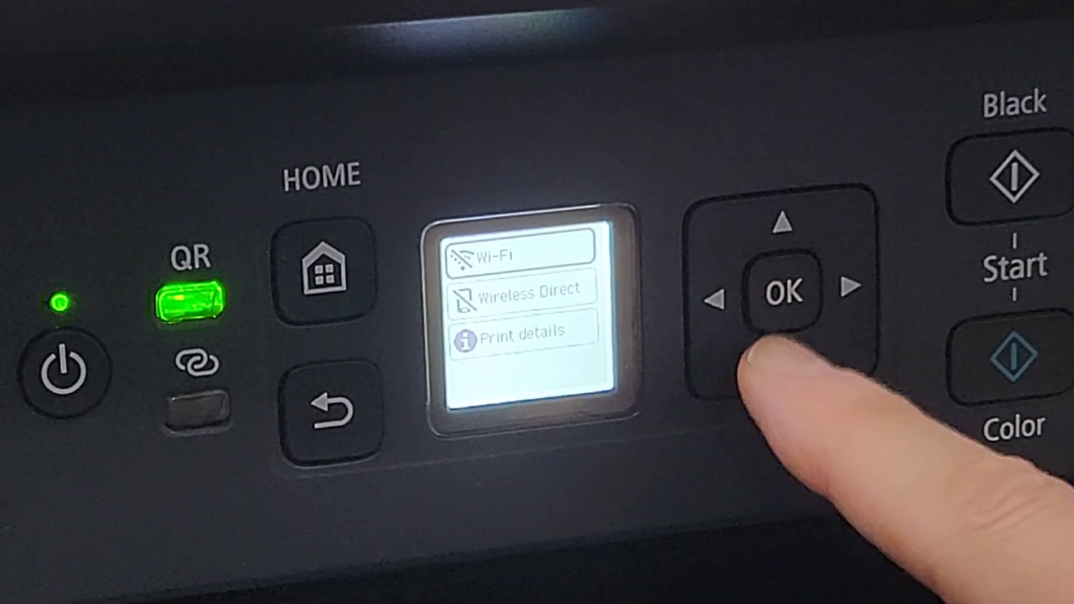
{"action": "left_click", "coordinate": [785, 293]}
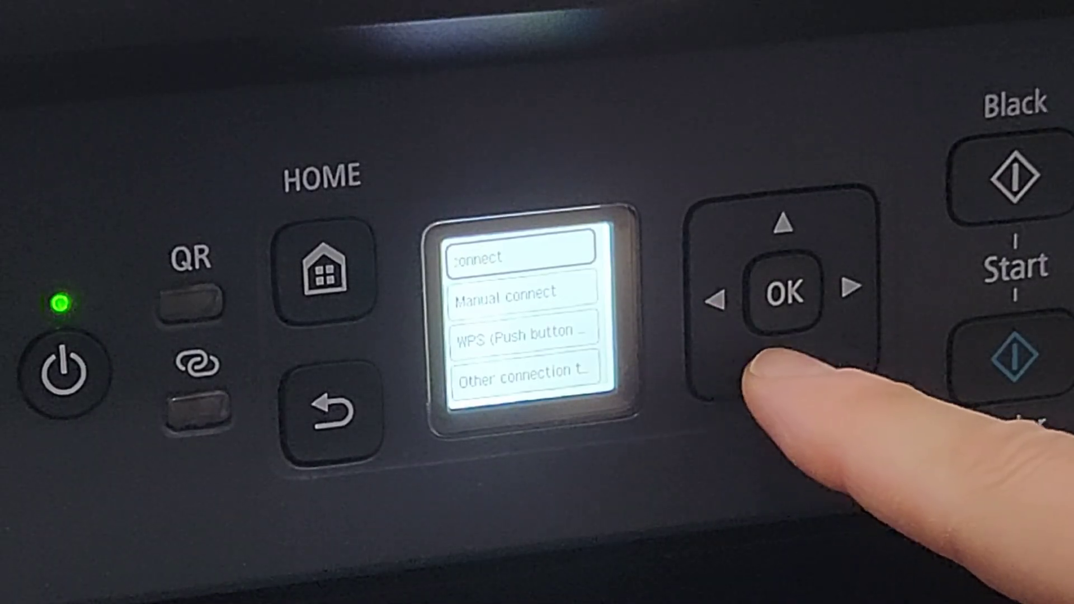
{"action": "left_click", "coordinate": [787, 293]}
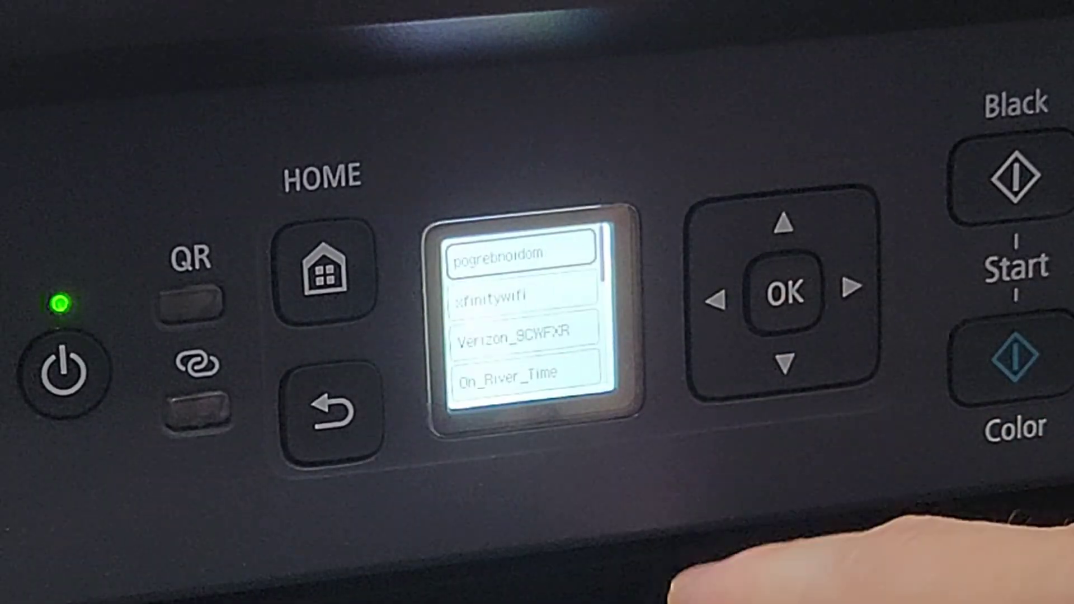
Step: Select the home network and acknowledge the duplicate-router and MAC address notices to reach the password prompt
{"action": "left_click", "coordinate": [787, 286]}
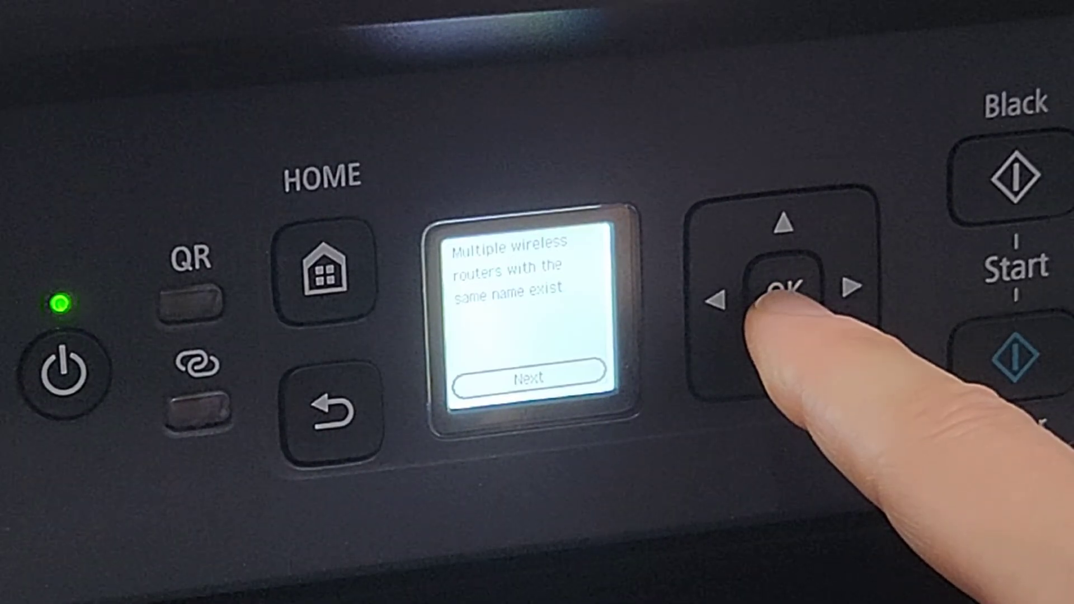
{"action": "left_click", "coordinate": [787, 291]}
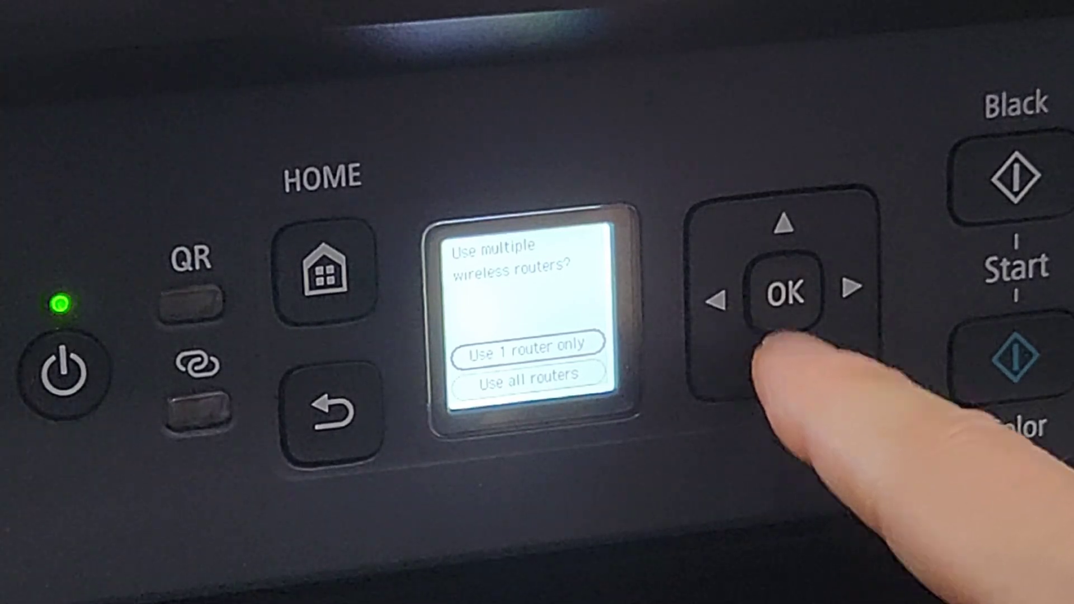
{"action": "left_click", "coordinate": [787, 292]}
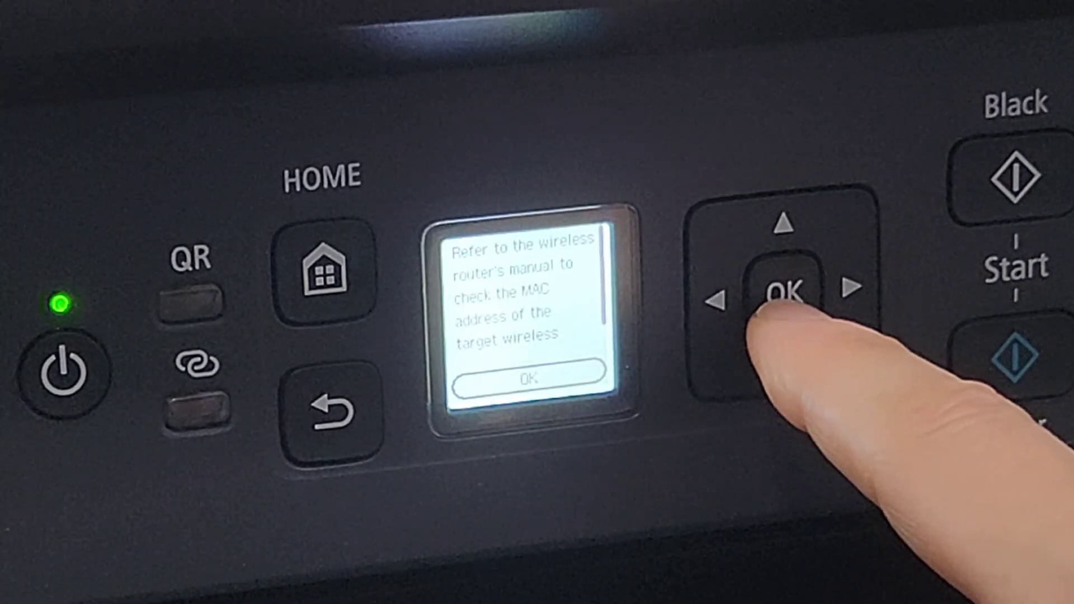
{"action": "left_click", "coordinate": [782, 291]}
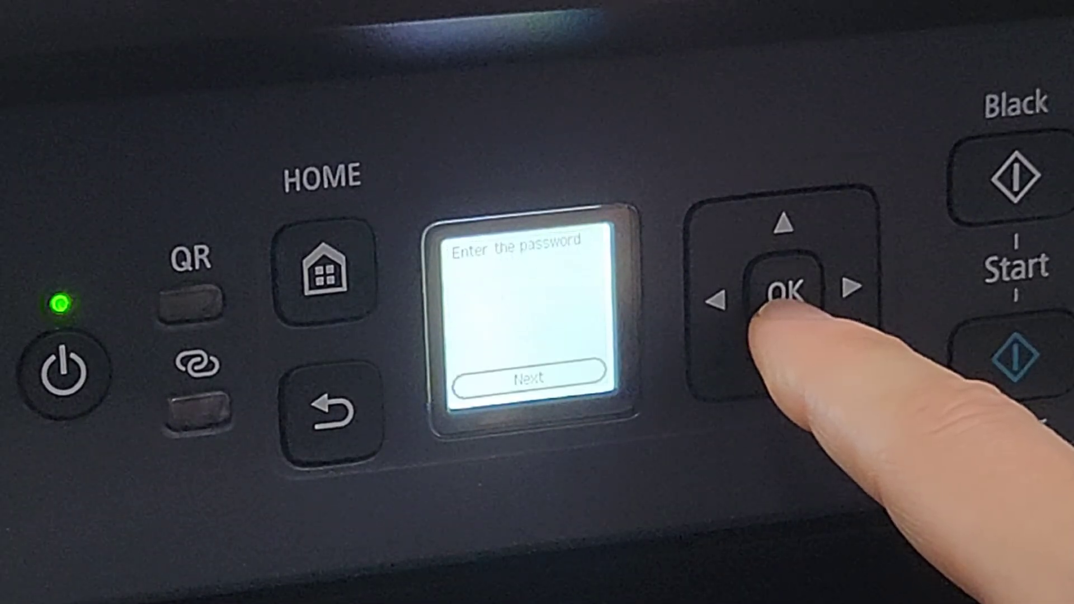
Step: Enter the network password on the on-screen keyboard and confirm it to start connecting
{"action": "left_click", "coordinate": [785, 291]}
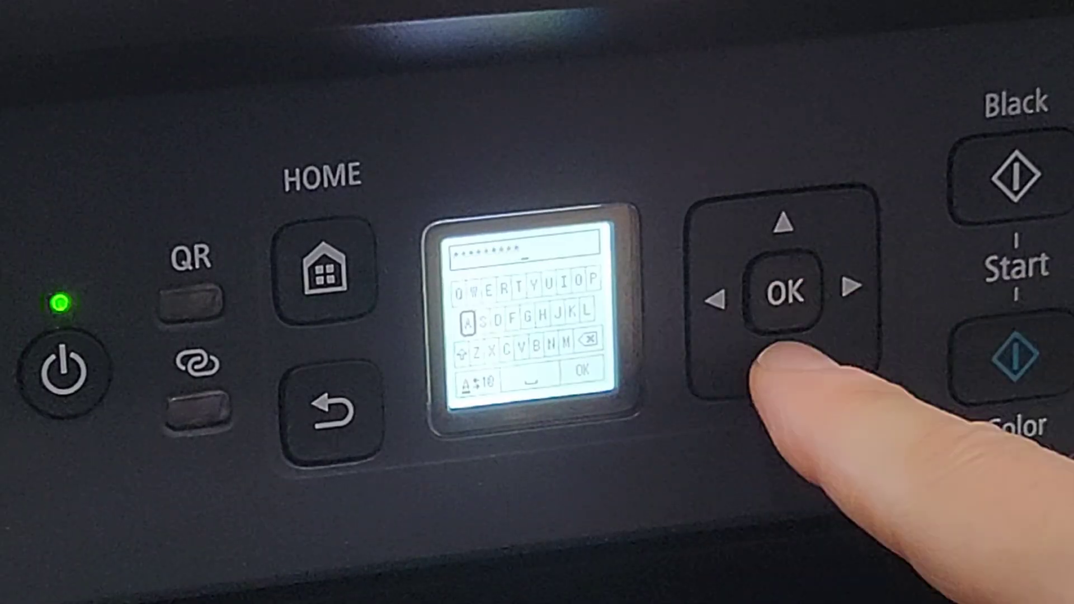
{"action": "left_click", "coordinate": [786, 291]}
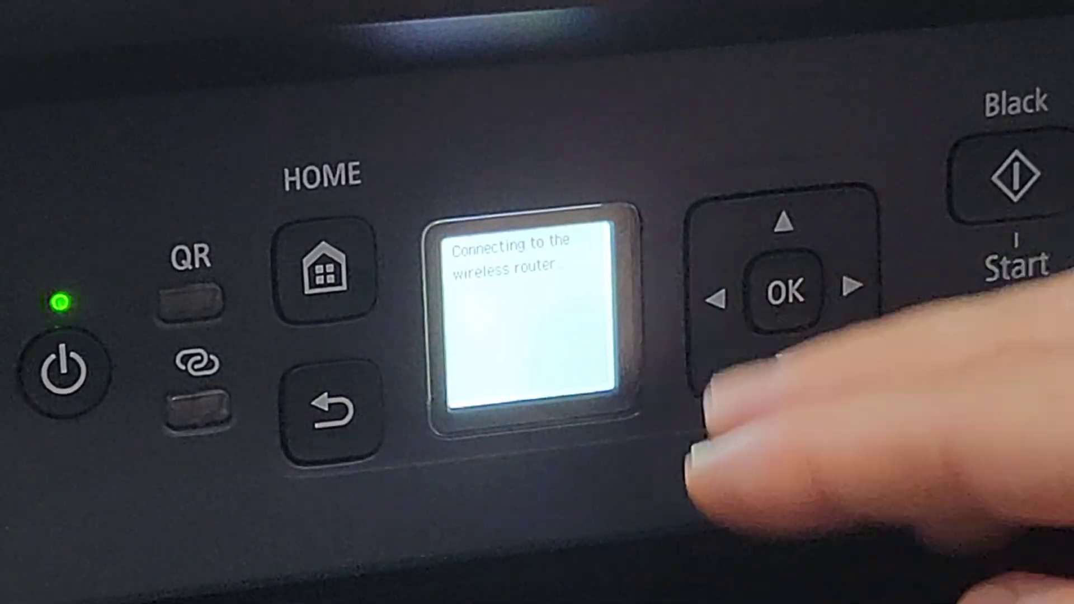
Step: Go back to the connection methods and select WPS (Push button method)
{"action": "left_click", "coordinate": [788, 288]}
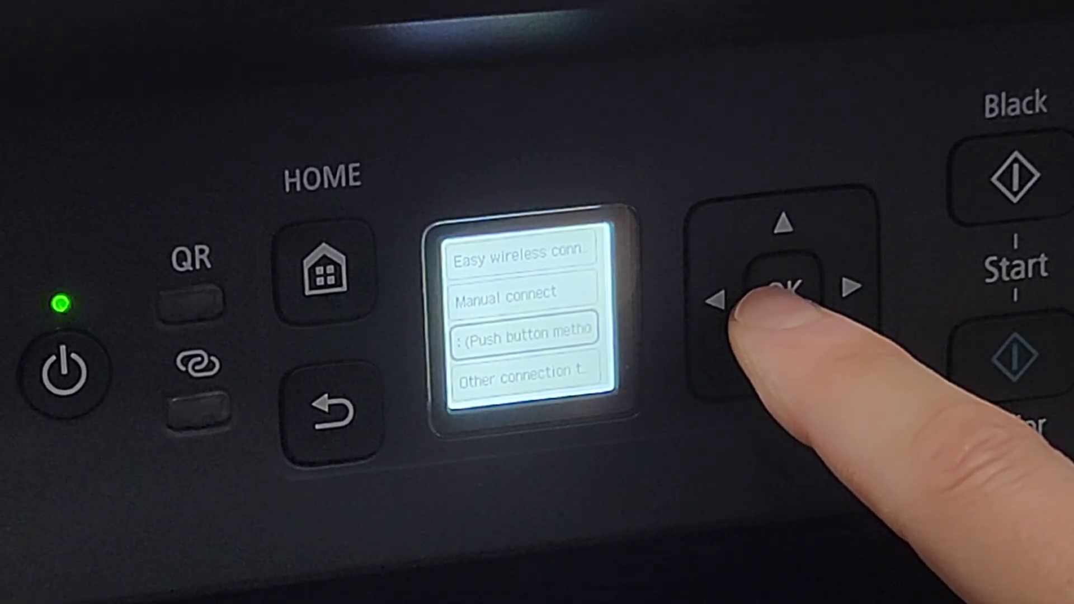
{"action": "left_click", "coordinate": [787, 288]}
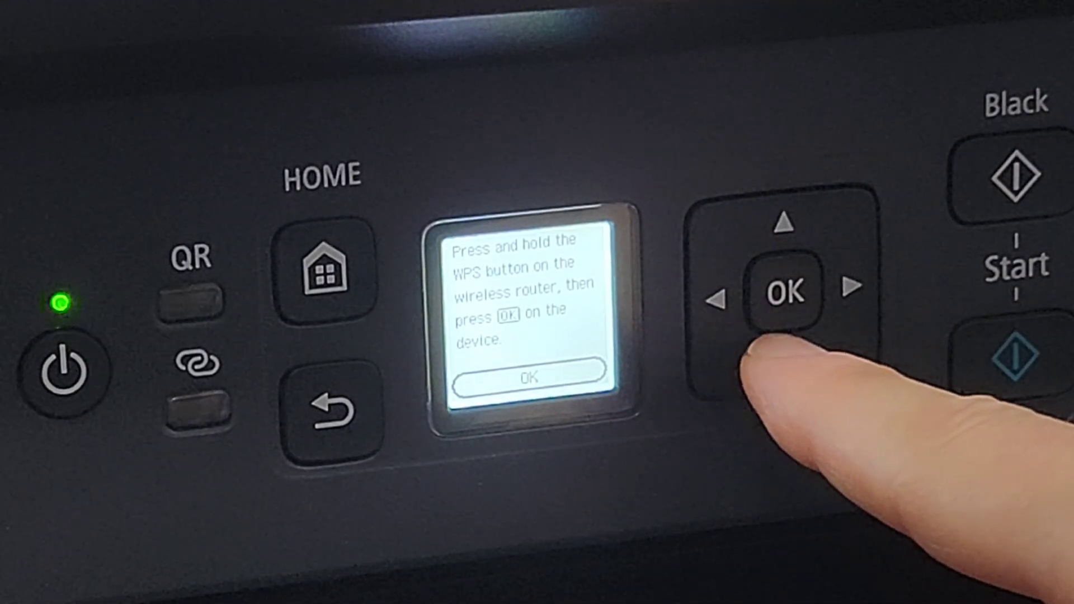
Step: Confirm the WPS prompt after holding the router's button so the printer attempts to connect
{"action": "left_click", "coordinate": [787, 291]}
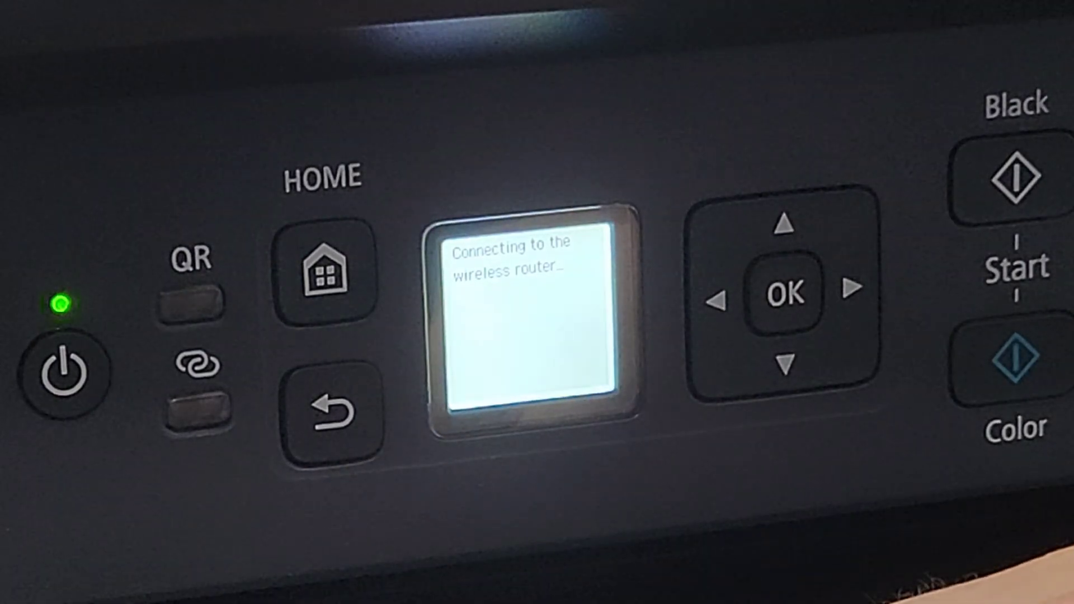
{"action": "left_click", "coordinate": [328, 407]}
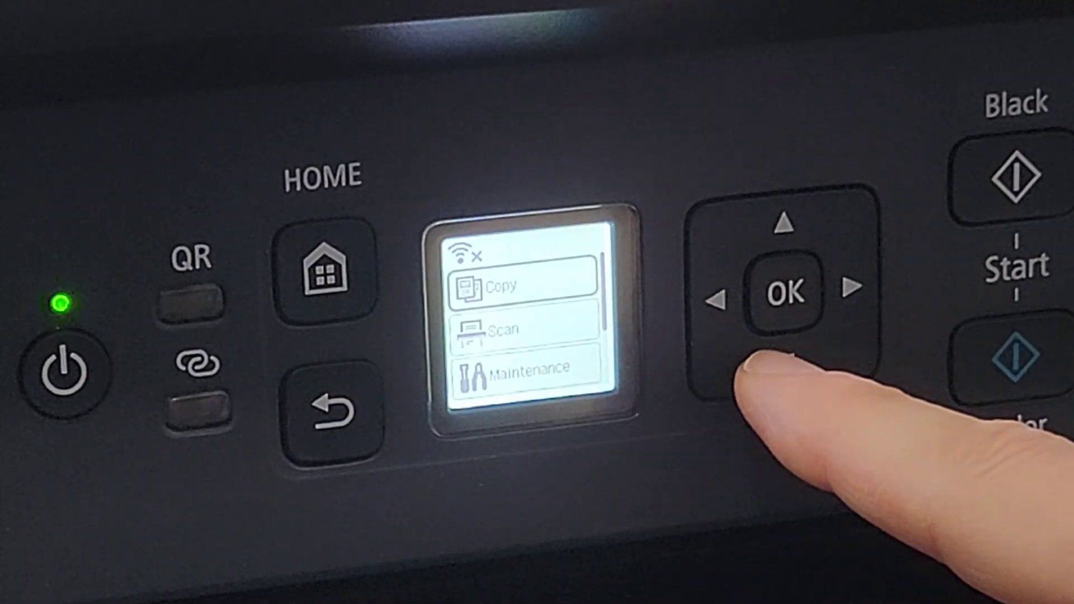
Step: Reset the printer's LAN settings and acknowledge 'The settings have been reset.'
{"action": "left_click", "coordinate": [788, 361]}
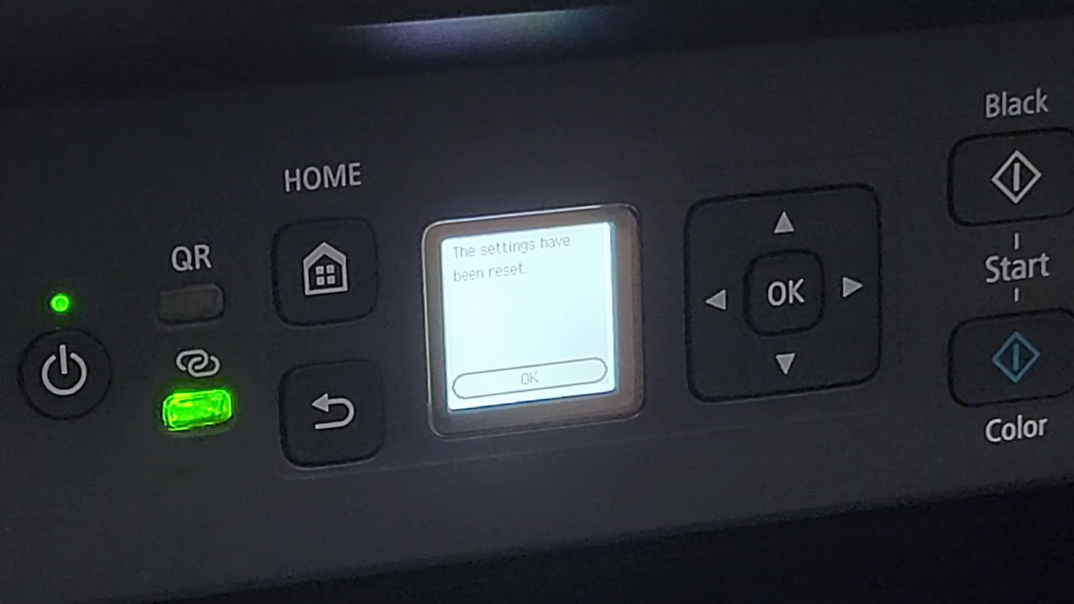
{"action": "left_click", "coordinate": [787, 286]}
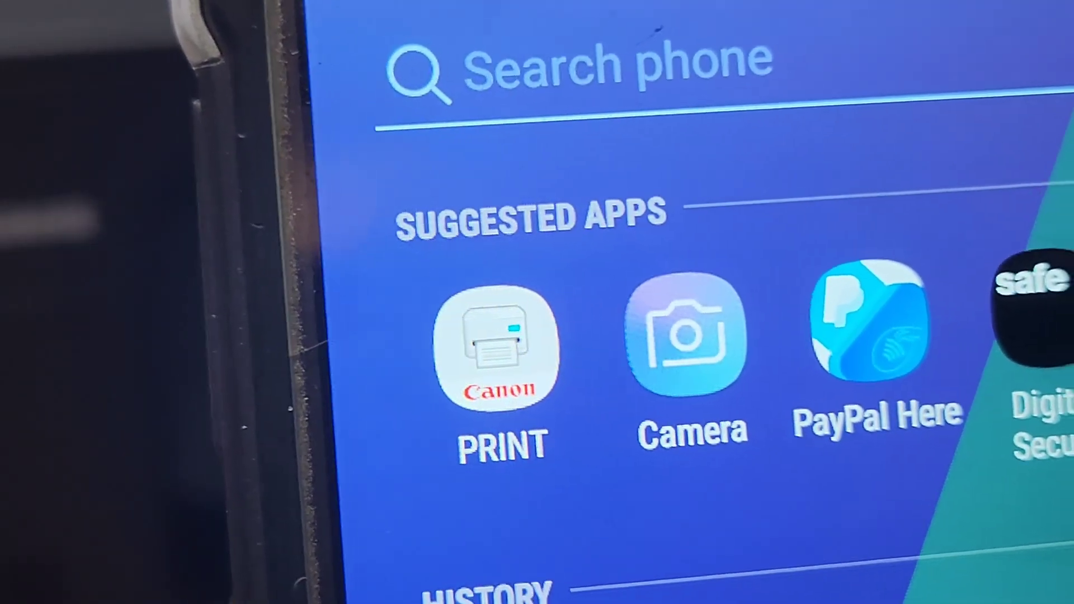
Step: Launch Canon PRINT on the phone and go to Add/Switch to see registered printers
{"action": "left_click", "coordinate": [499, 342]}
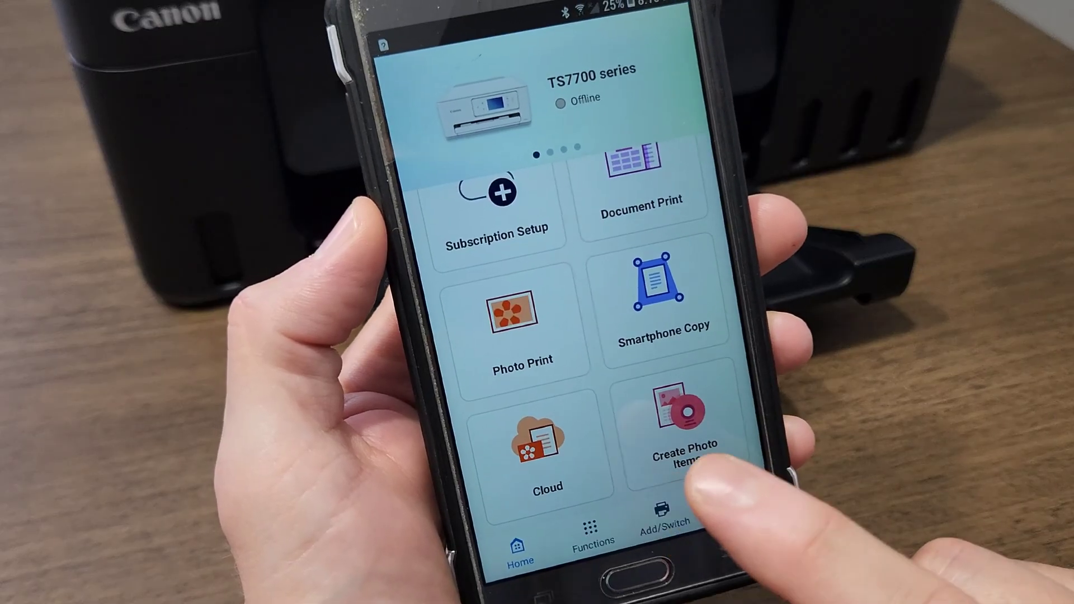
{"action": "left_click", "coordinate": [661, 517]}
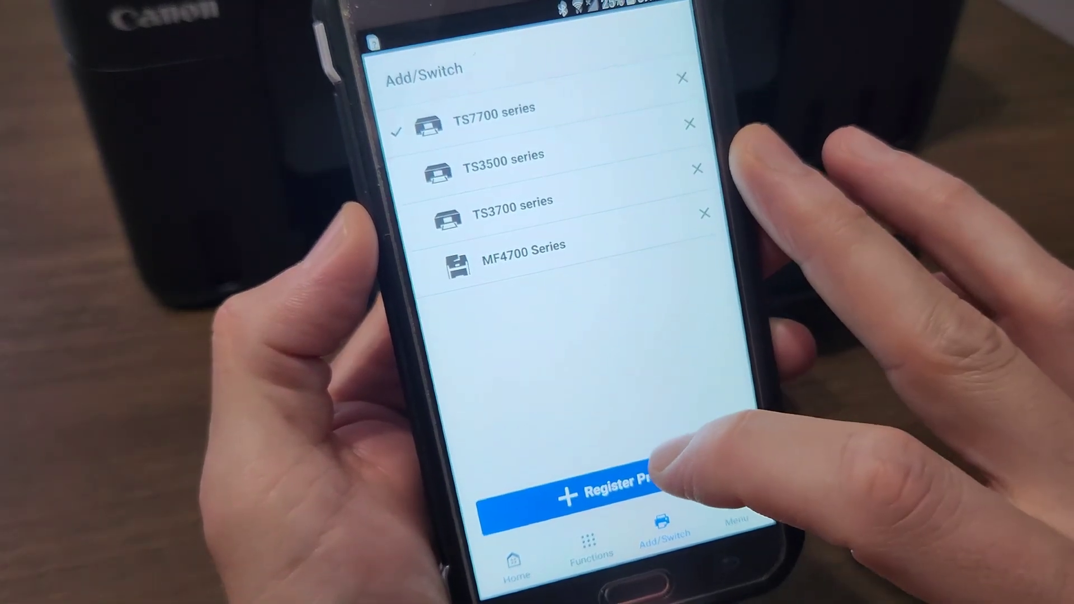
Step: Register a new printer with Auto Connection (recommended) and answer Yes to the connect-button question
{"action": "left_click", "coordinate": [590, 494]}
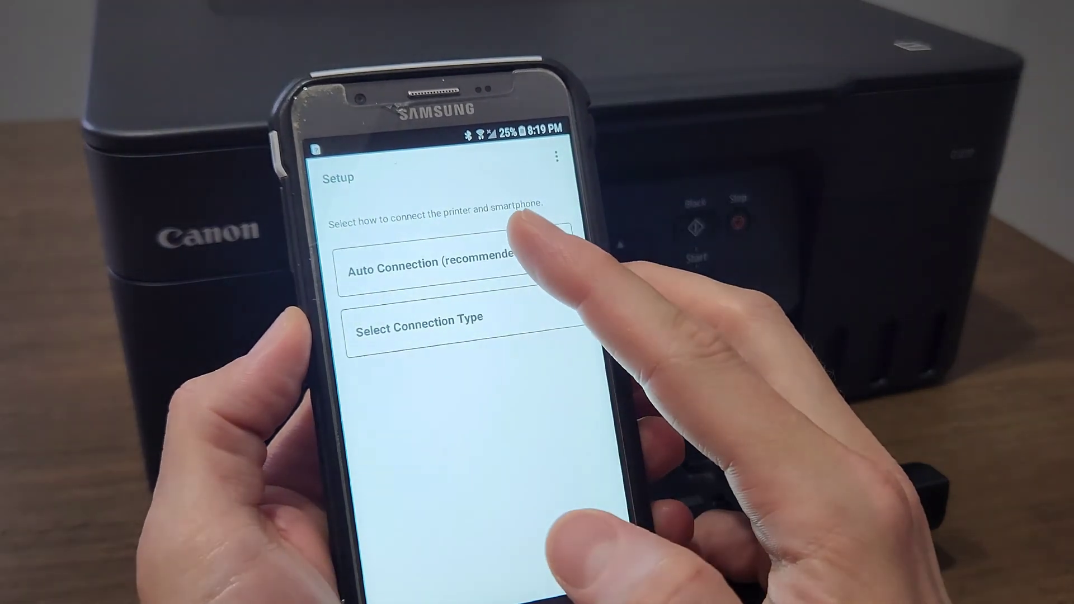
{"action": "left_click", "coordinate": [436, 267]}
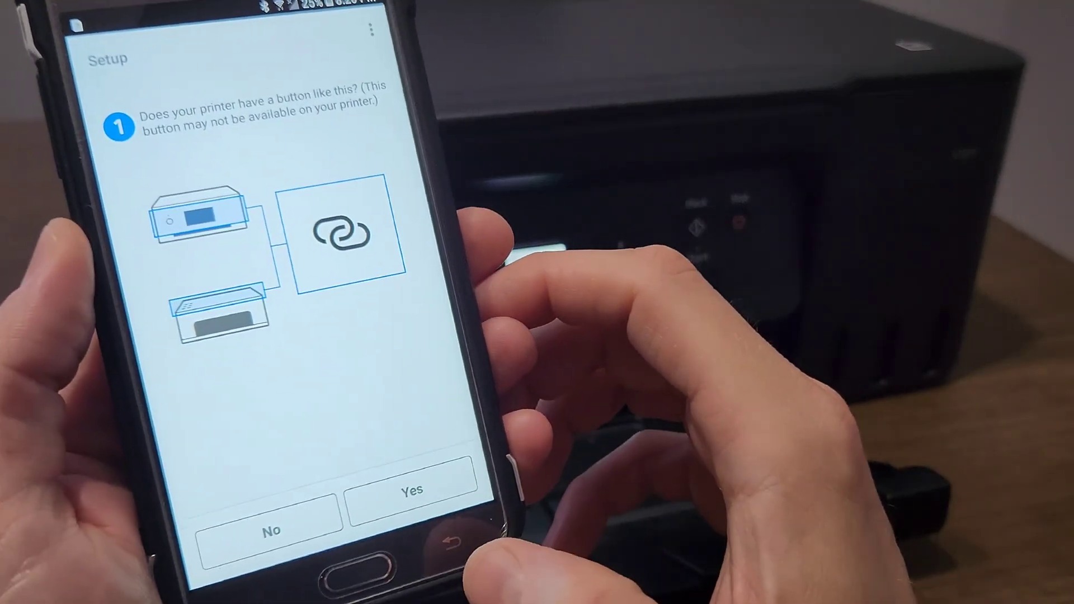
{"action": "left_click", "coordinate": [410, 491]}
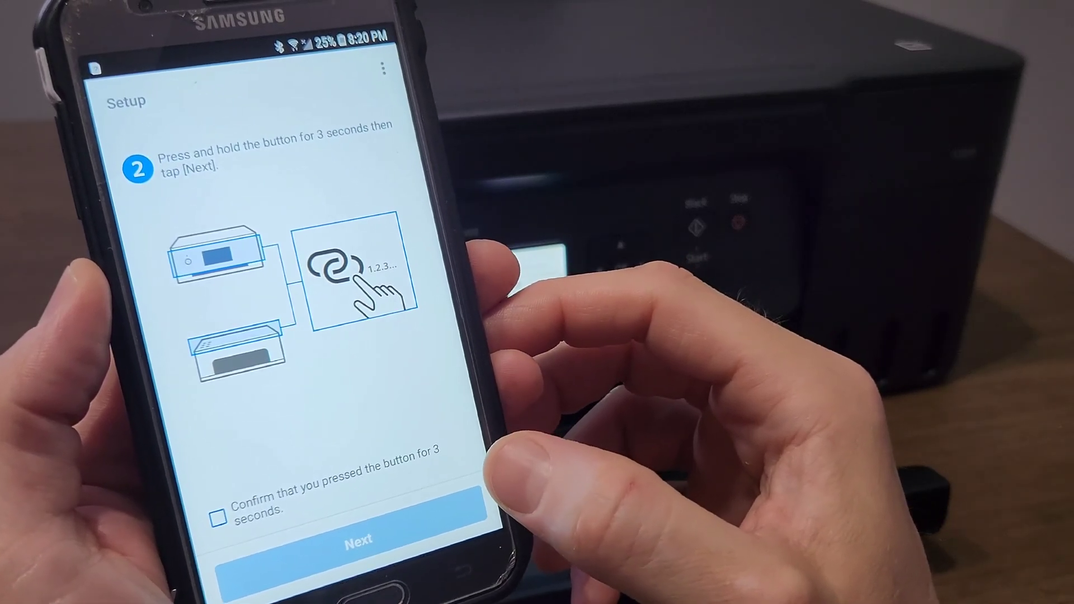
Step: Confirm the button was held, search, and accept Wi-Fi setup for Canon_ij_61941_G3070series
{"action": "left_click", "coordinate": [219, 516]}
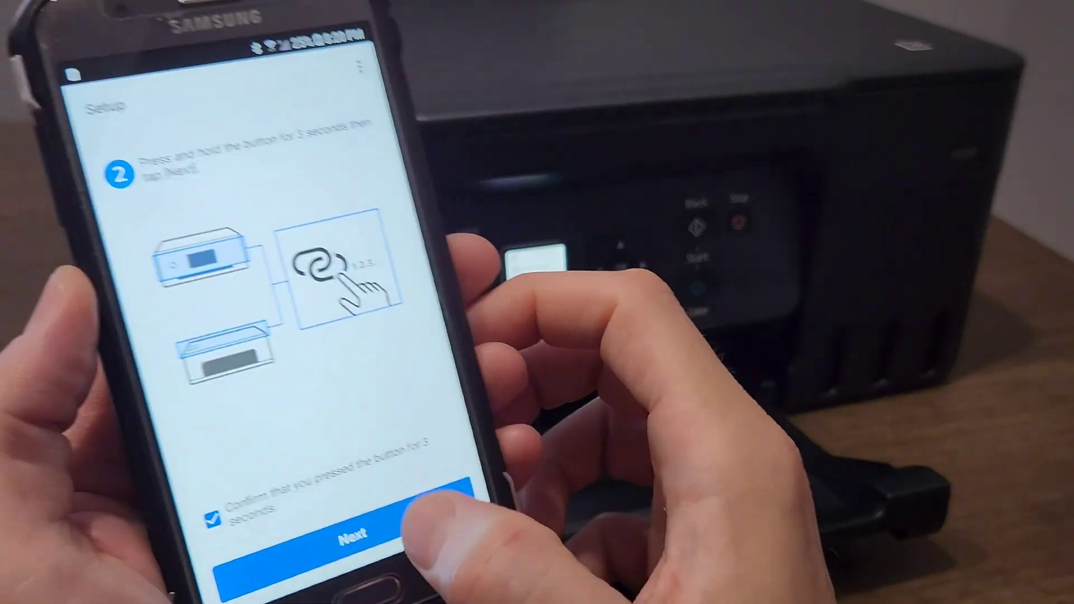
{"action": "left_click", "coordinate": [356, 533]}
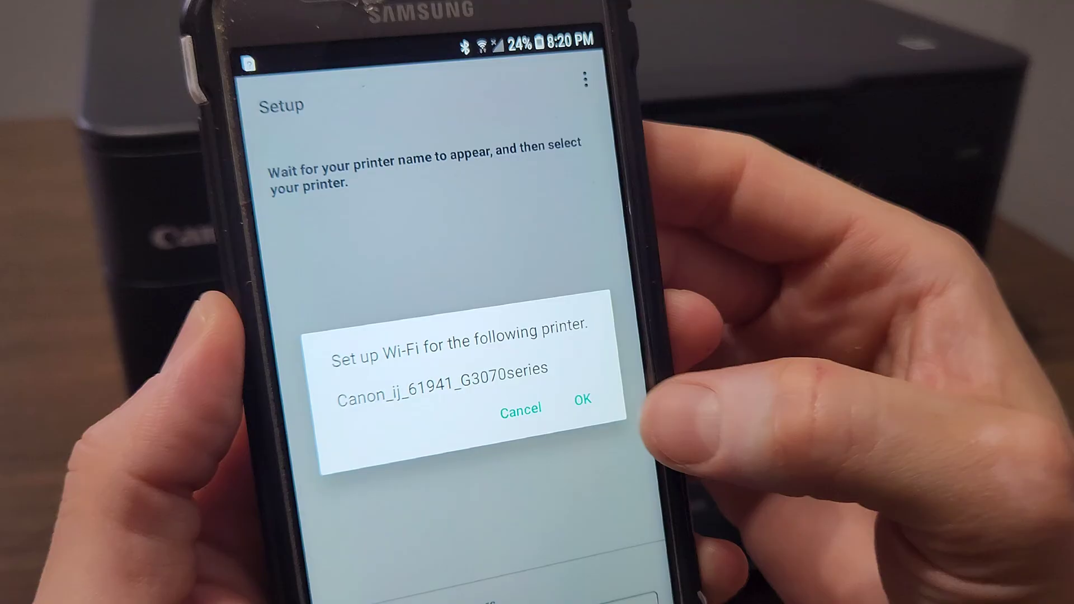
{"action": "left_click", "coordinate": [582, 399]}
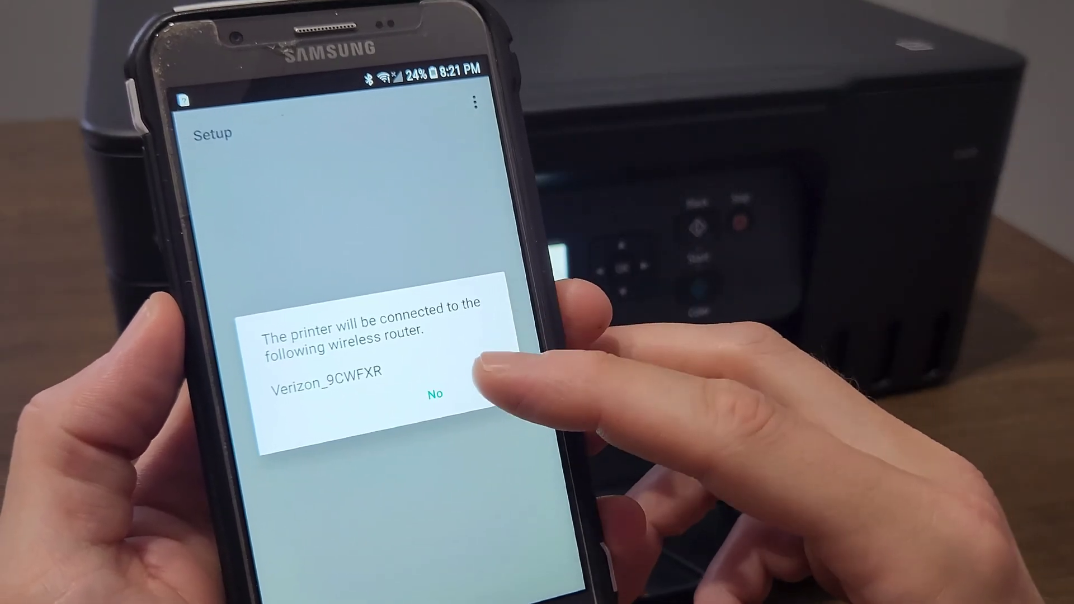
Step: Approve connecting the G3070 to the Verizon router and continue to the home screen showing it Online
{"action": "left_click", "coordinate": [436, 393]}
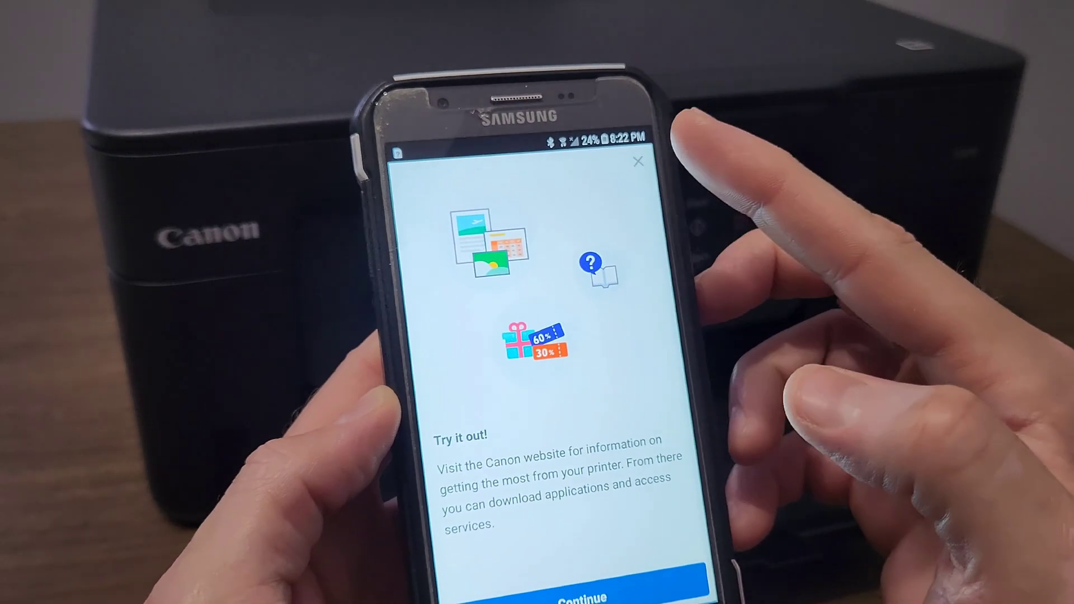
{"action": "left_click", "coordinate": [638, 161]}
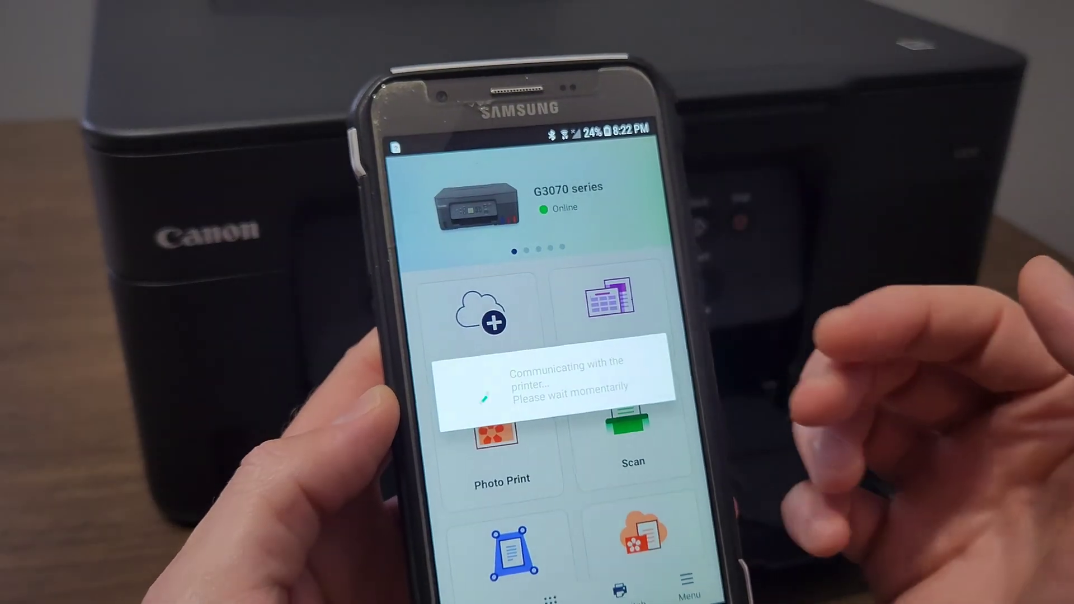